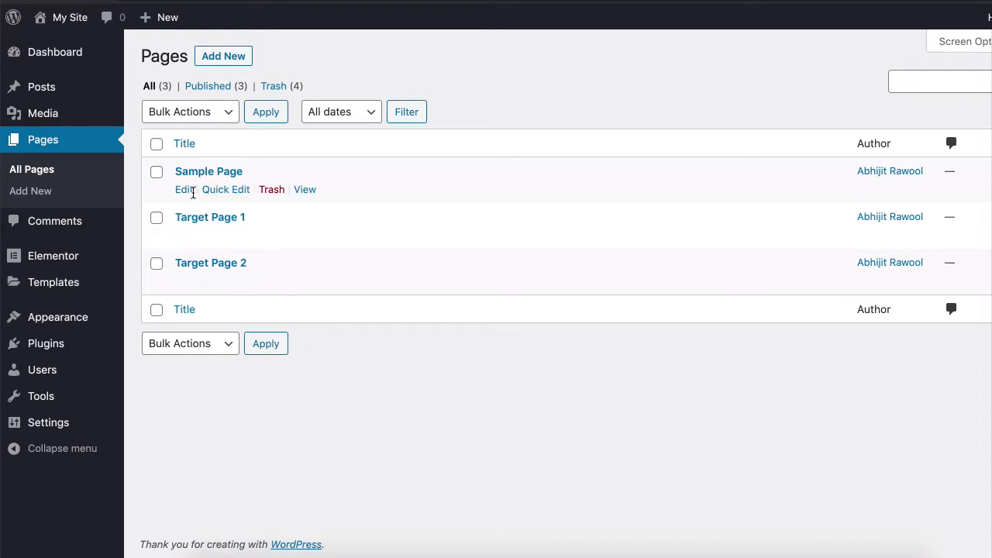
# - Open the Sample Page for editing from the Pages list
pyautogui.click(183, 189)
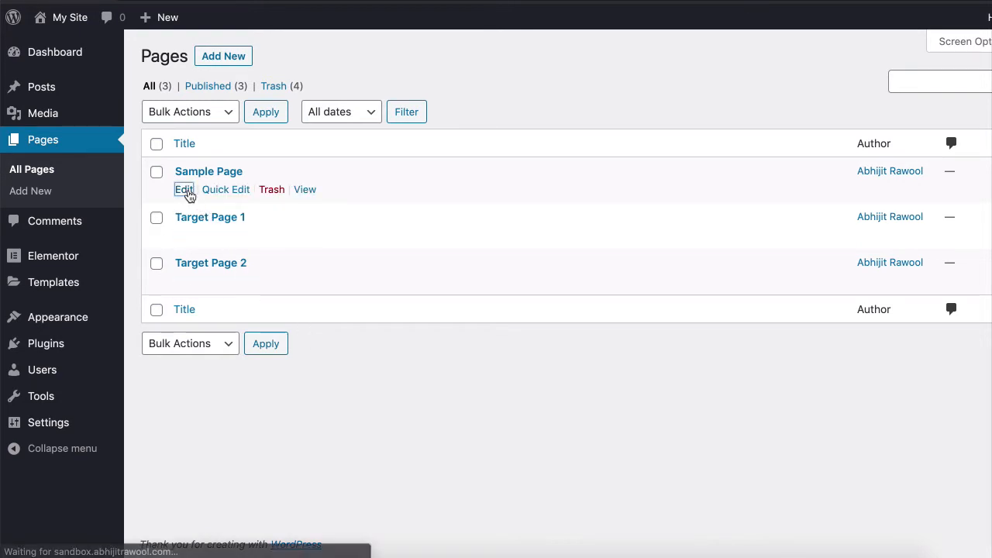
# - Switch the Sample Page from the block editor to Elementor
pyautogui.click(185, 189)
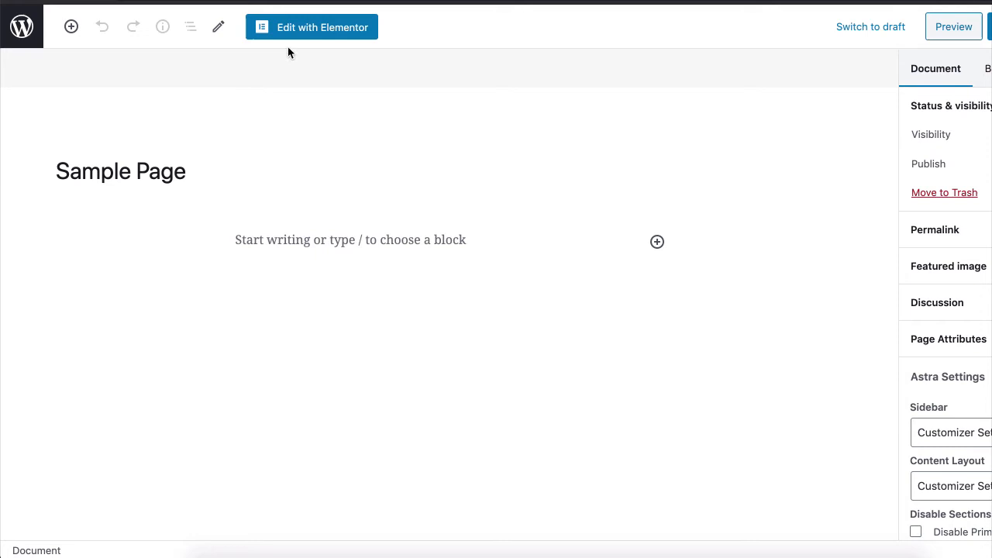
pyautogui.click(312, 26)
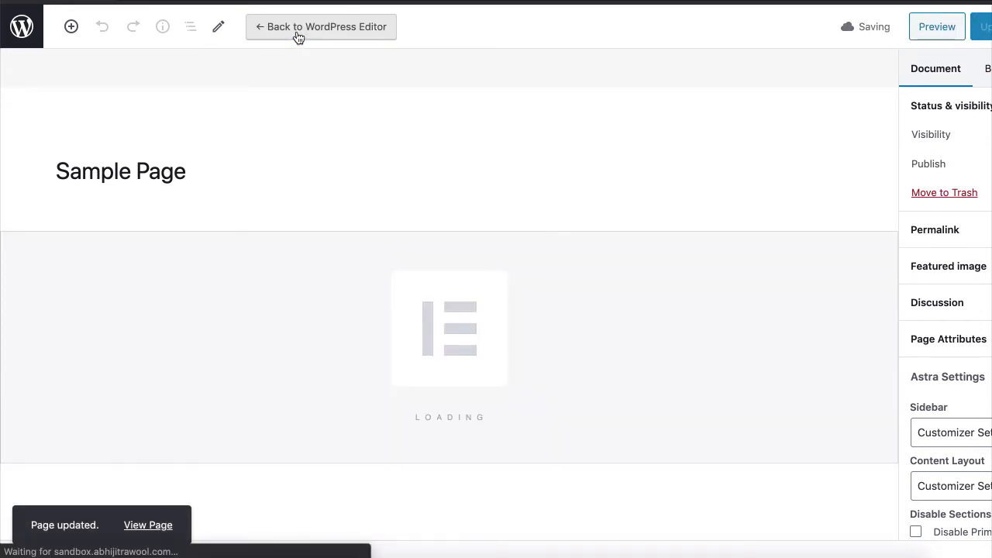
pyautogui.click(321, 27)
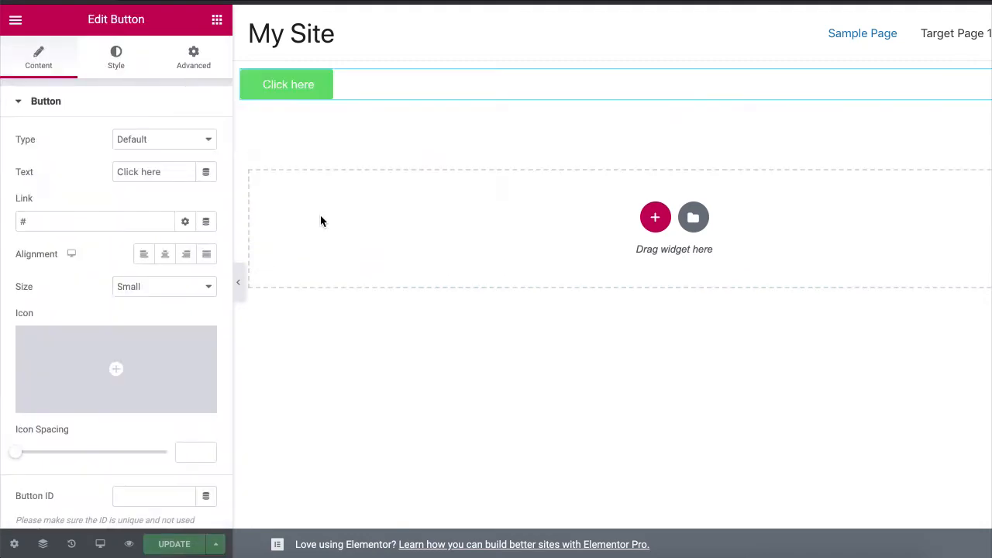
# - Link the 'Click here' button to Target Page 1 via the Link field search
pyautogui.click(93, 220)
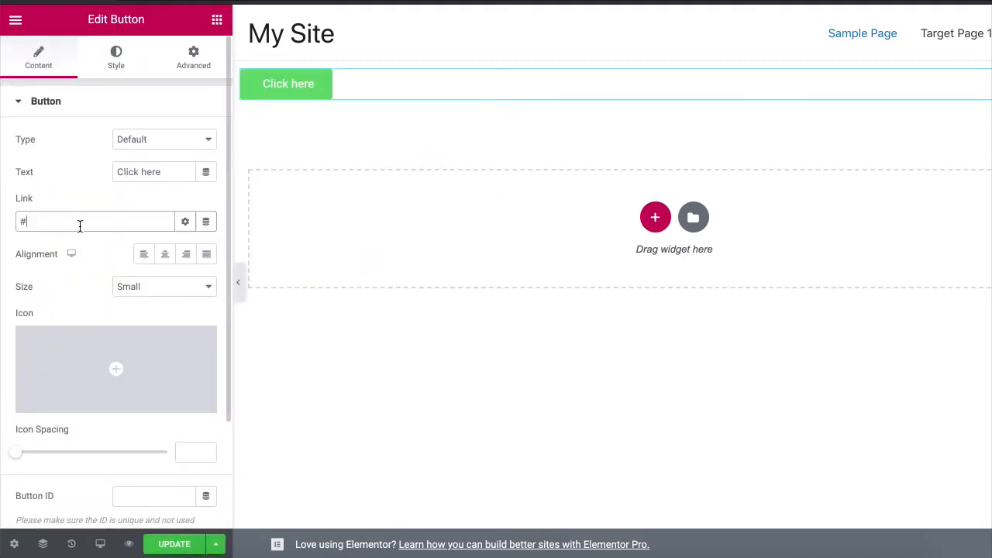
pyautogui.write('Tae')
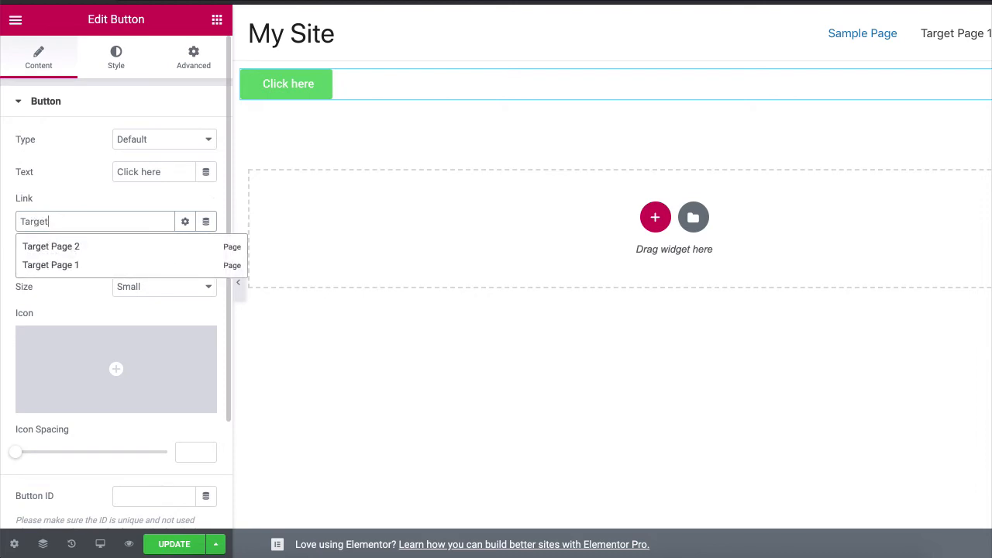
pyautogui.moveTo(93, 266)
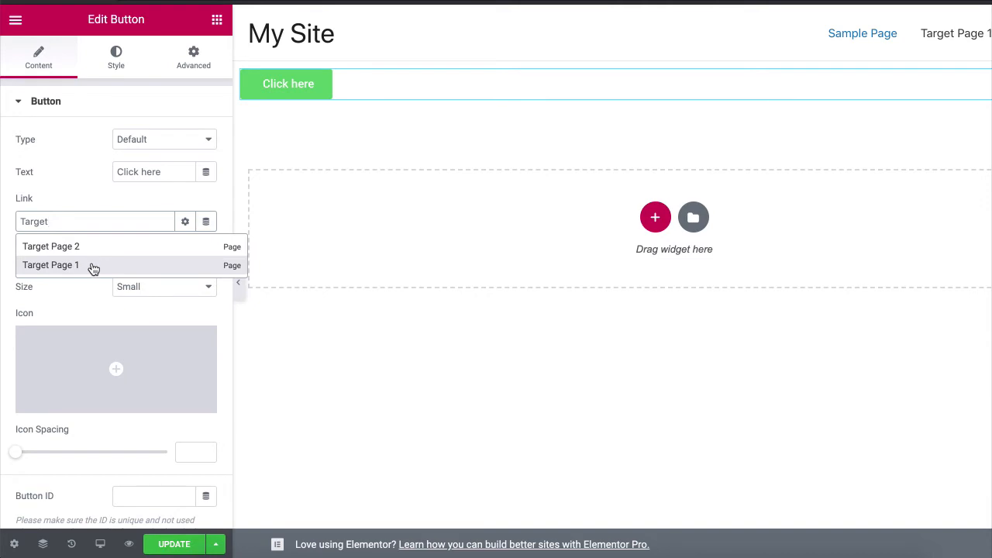
pyautogui.click(49, 263)
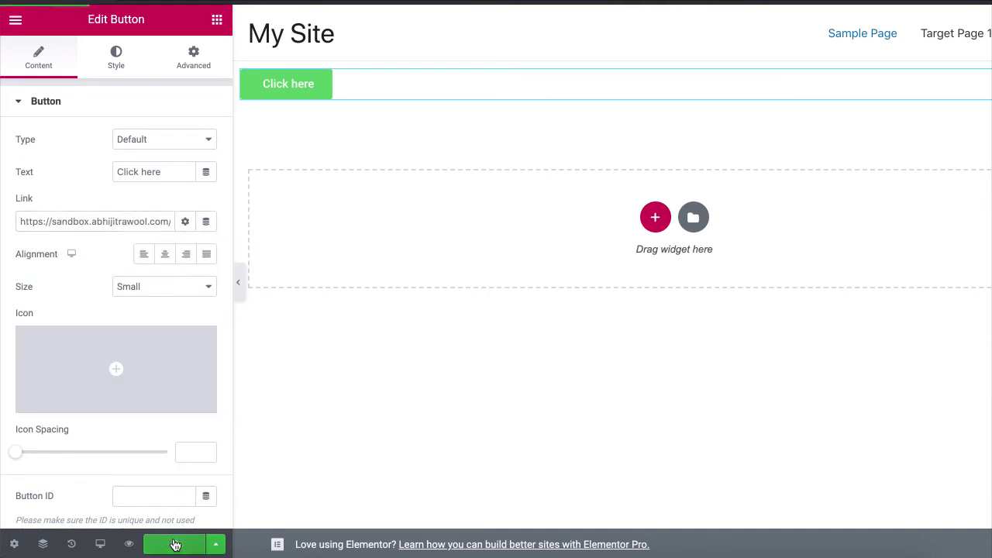
pyautogui.click(174, 542)
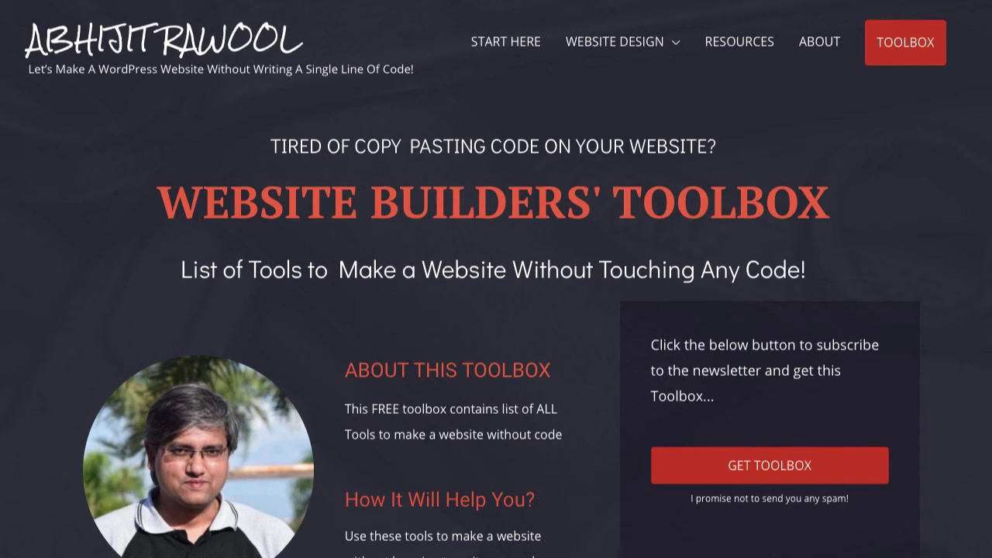
pyautogui.scroll(-3)
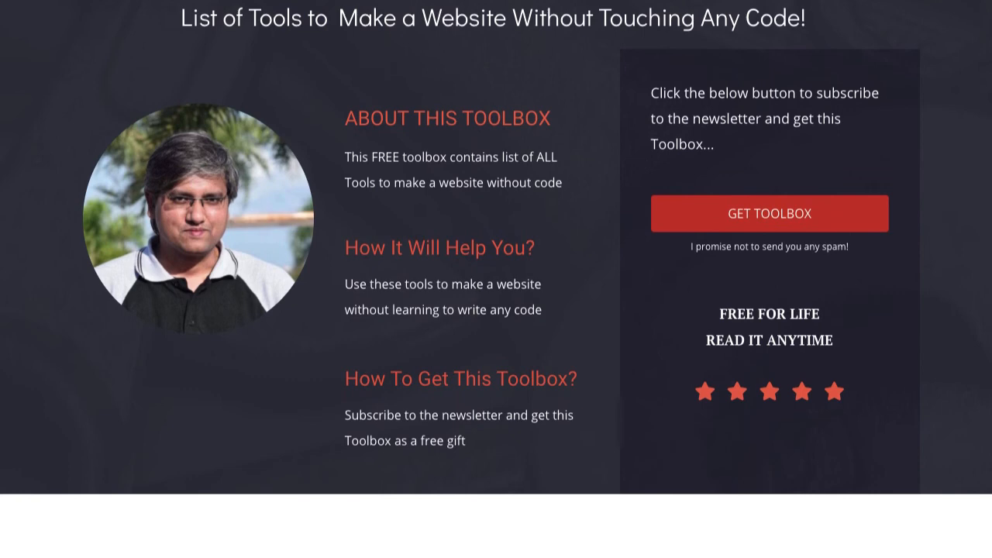
pyautogui.scroll(-3)
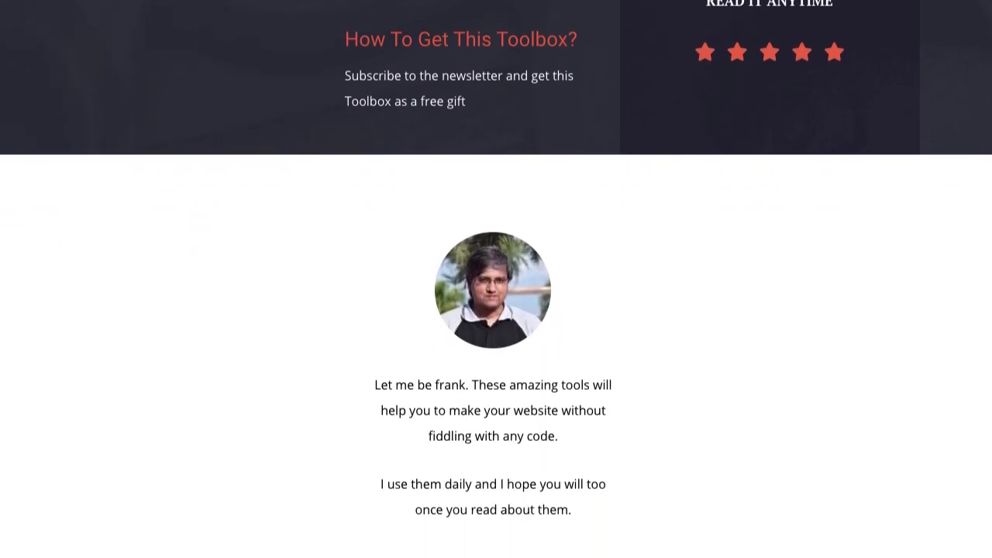
pyautogui.scroll(3)
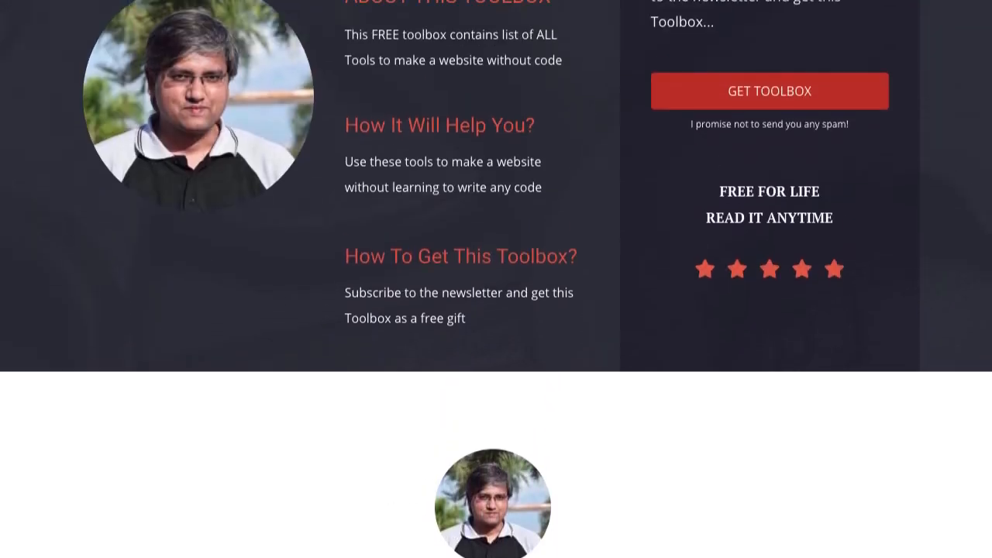
pyautogui.scroll(3)
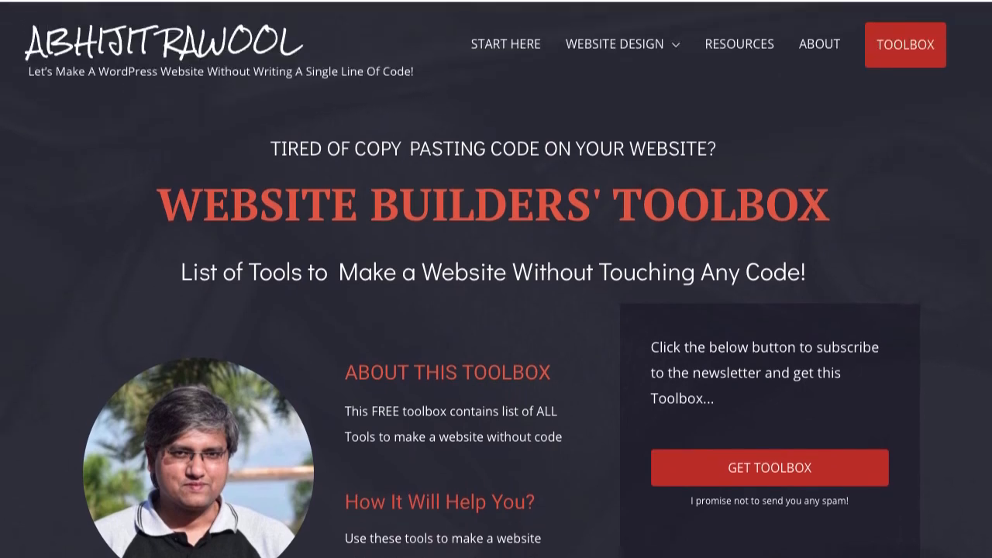
pyautogui.scroll(-3)
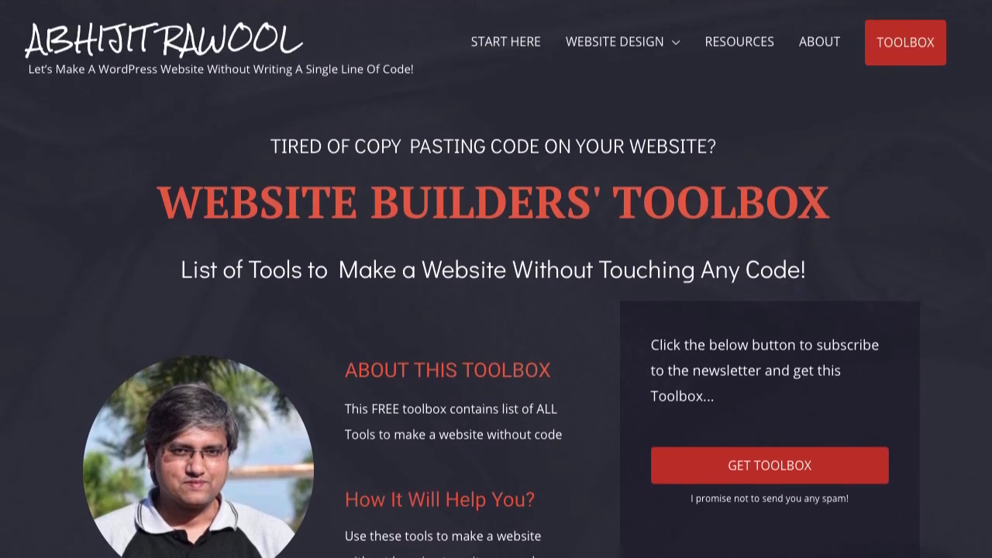